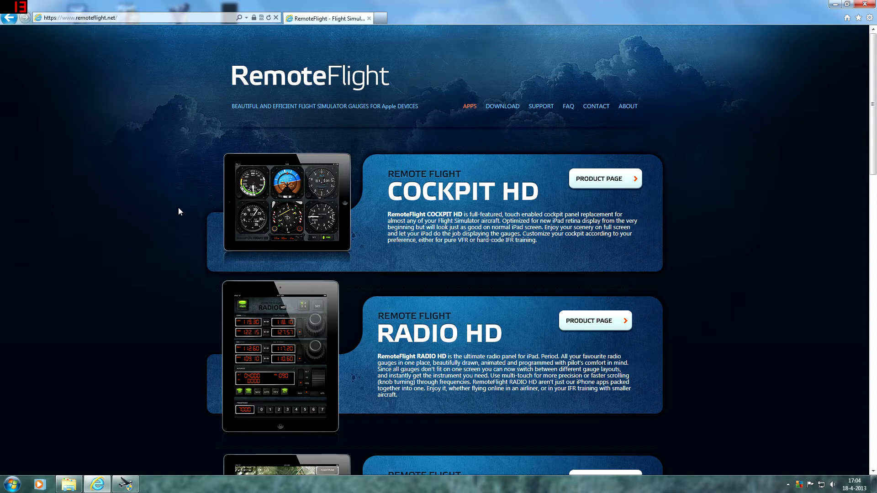
mouse_move(372, 214)
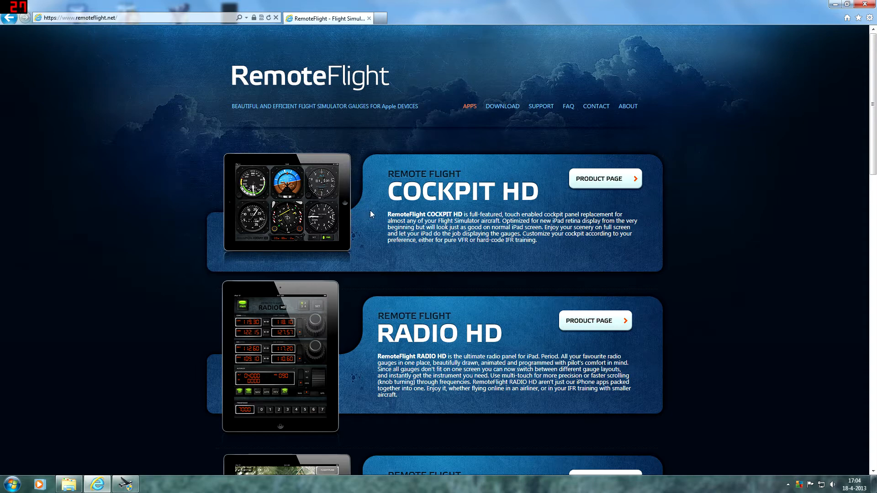
mouse_move(451, 168)
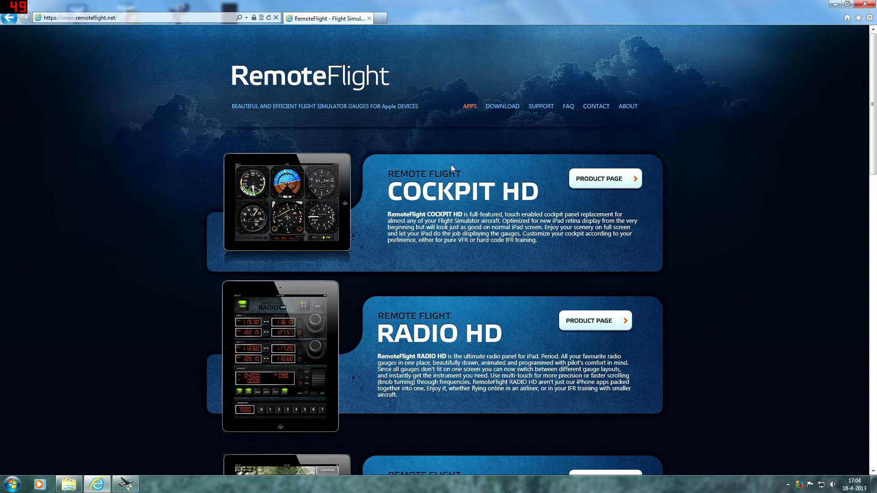
- Scroll the RemoteFlight apps page from Cockpit HD past HSI and Map to the COMM listing
scroll(down, 3)
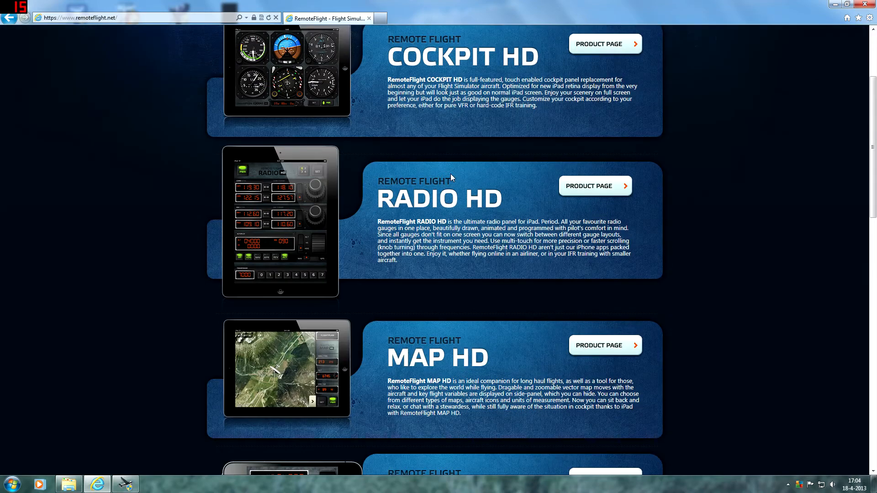
scroll(down, 3)
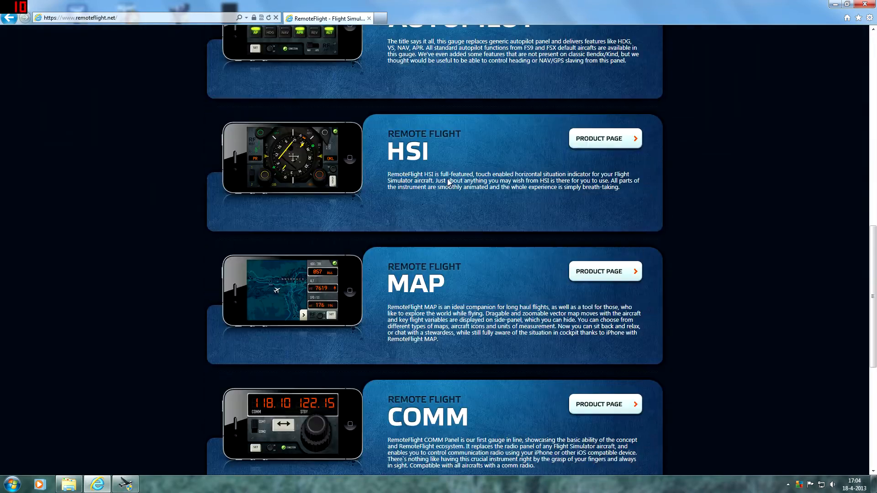
scroll(down, 3)
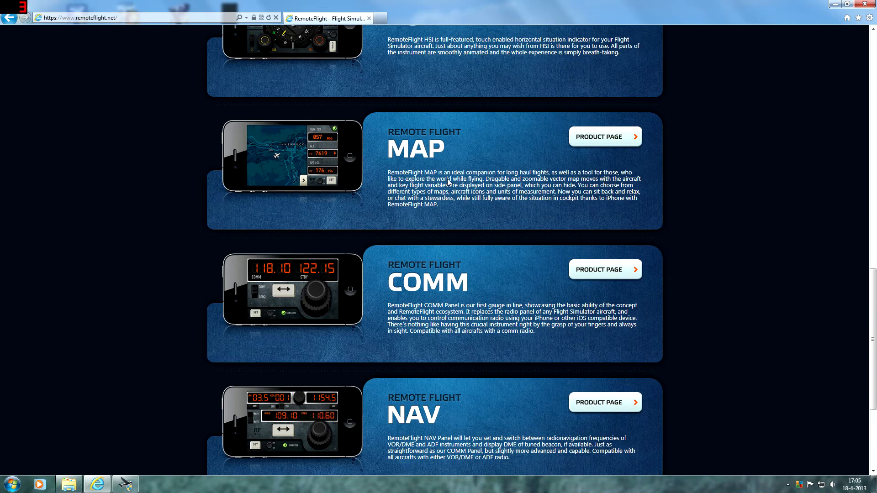
scroll(down, 3)
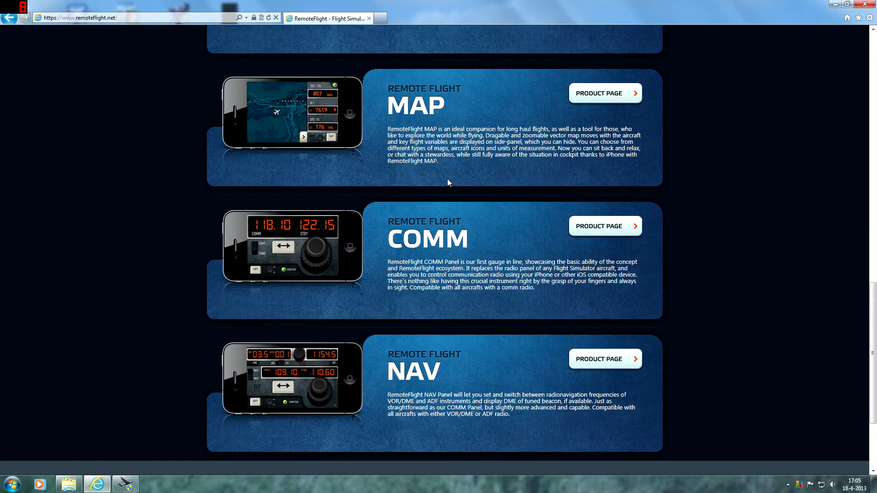
scroll(down, 3)
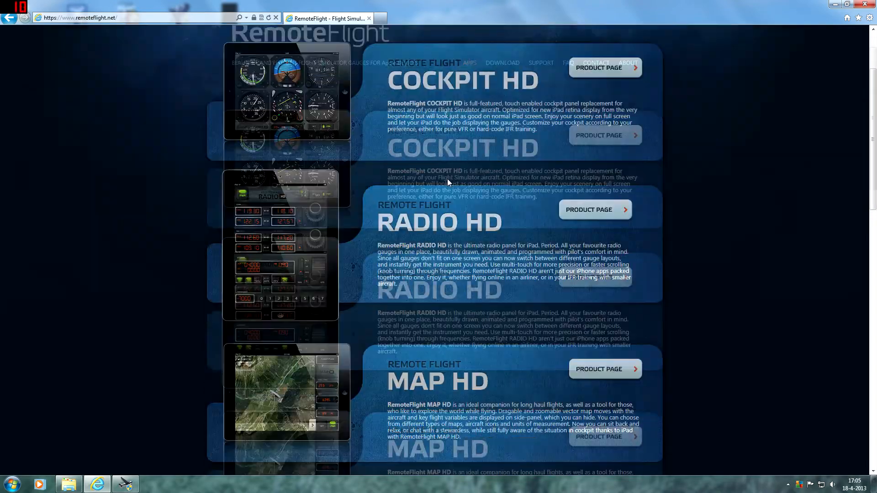
scroll(down, 3)
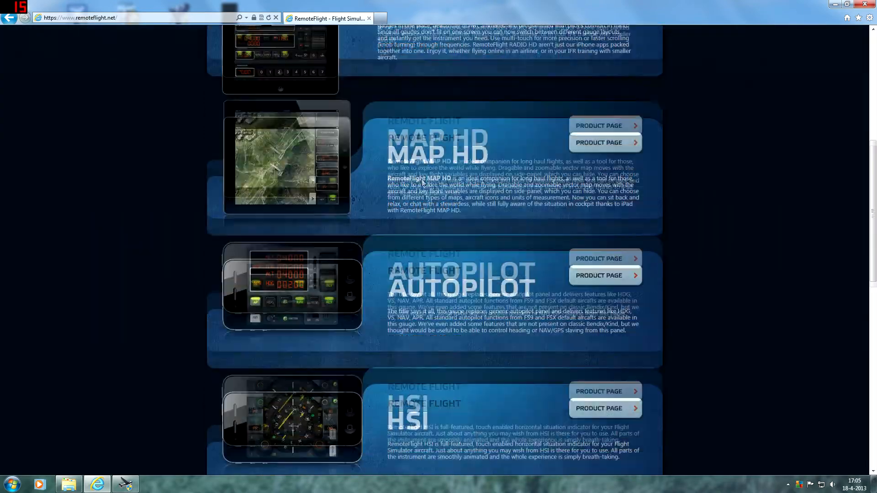
scroll(down, 3)
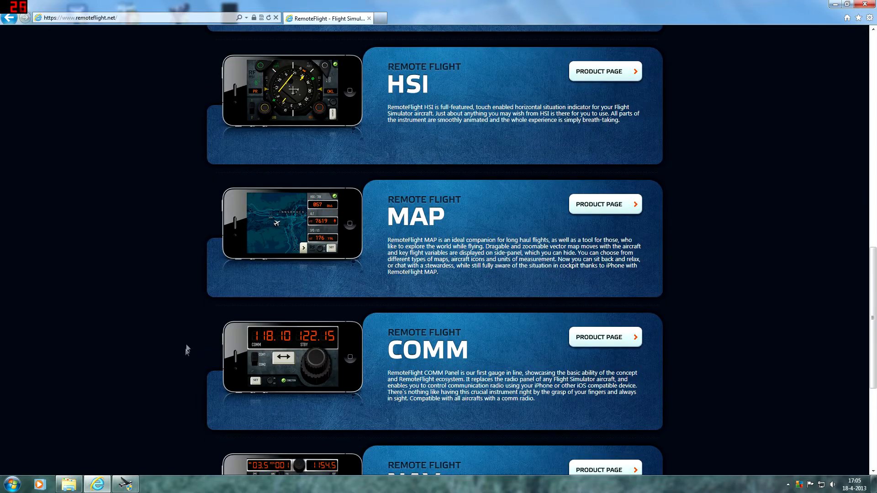
mouse_move(247, 278)
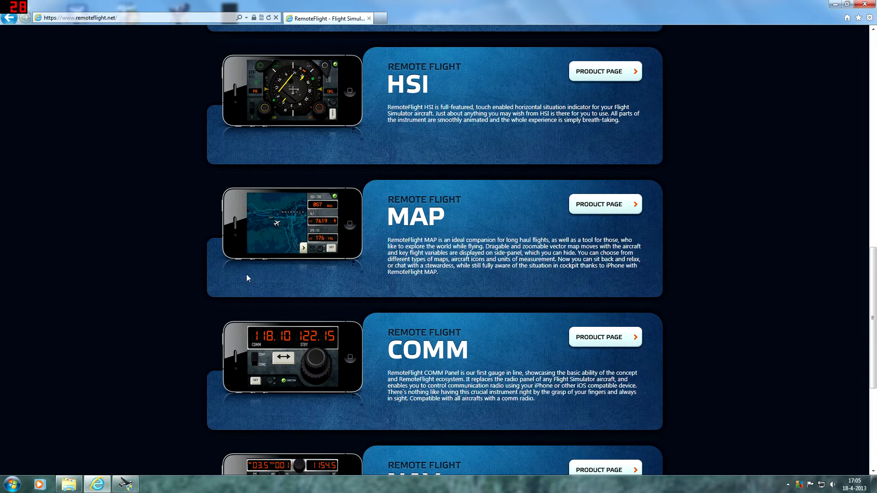
mouse_move(212, 298)
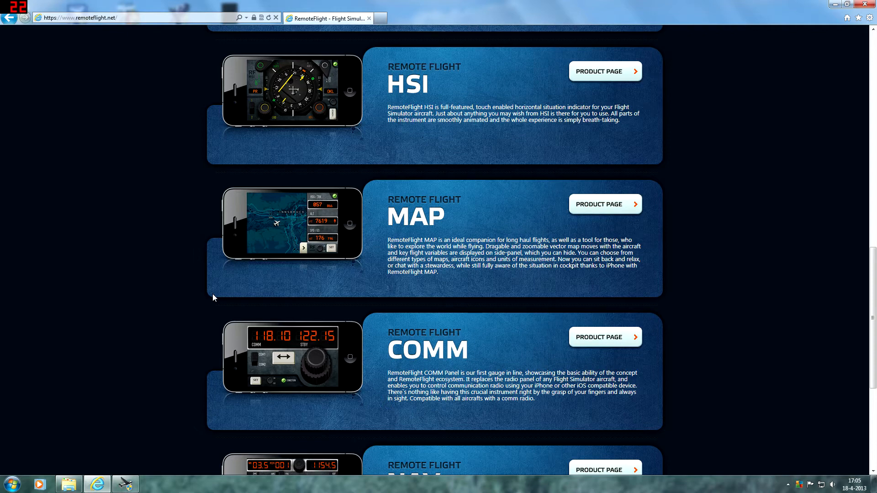
mouse_move(438, 322)
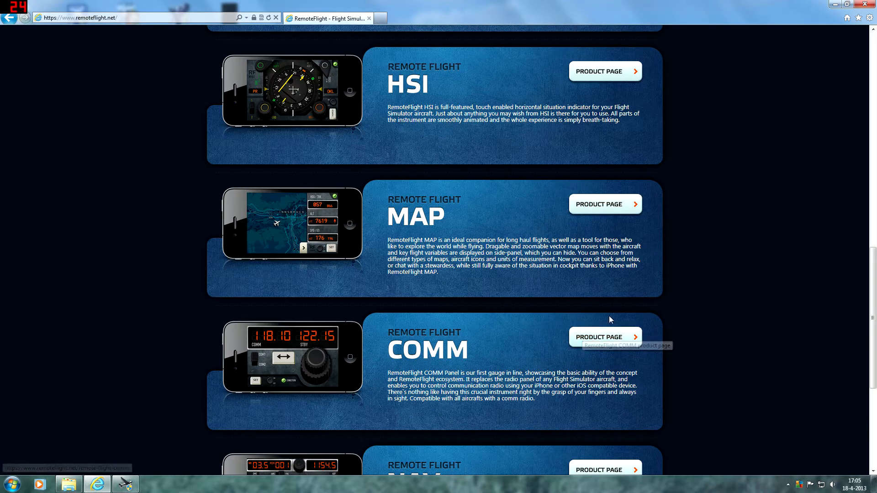
mouse_move(605, 336)
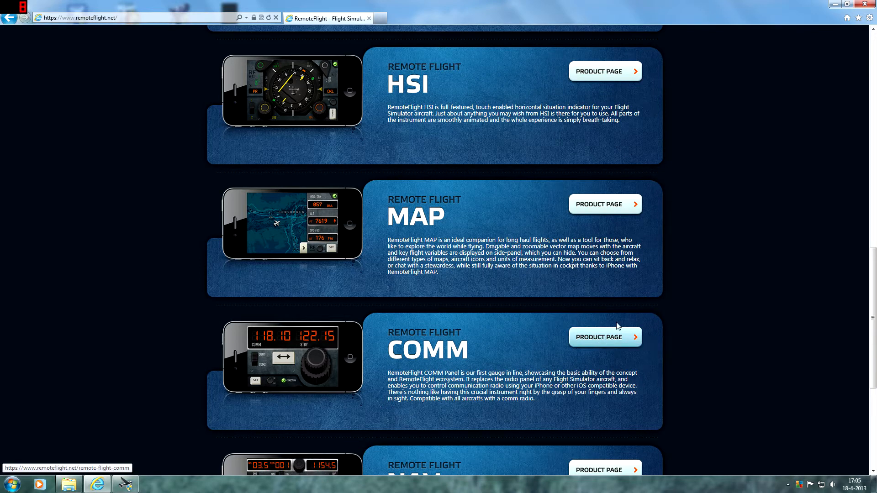
mouse_move(713, 300)
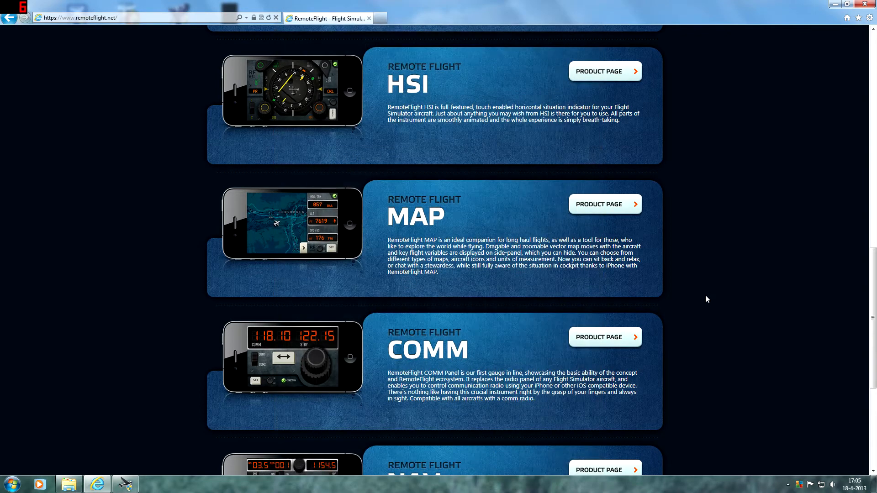
mouse_move(664, 296)
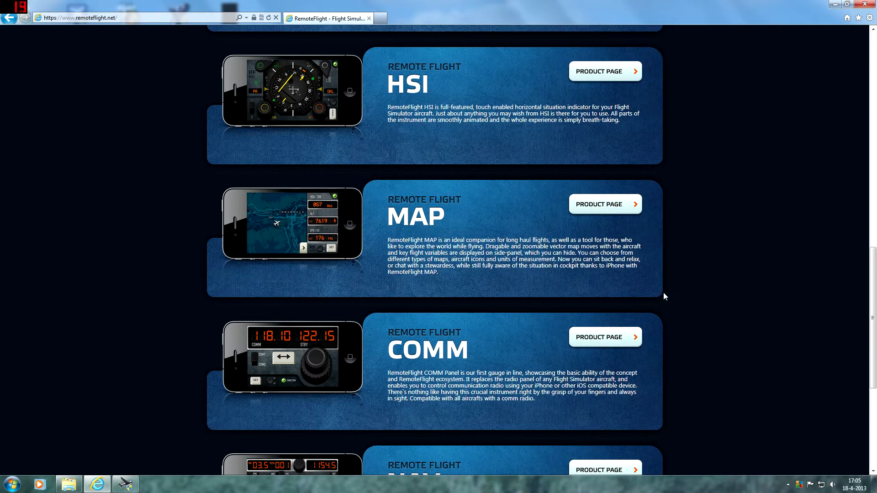
mouse_move(595, 346)
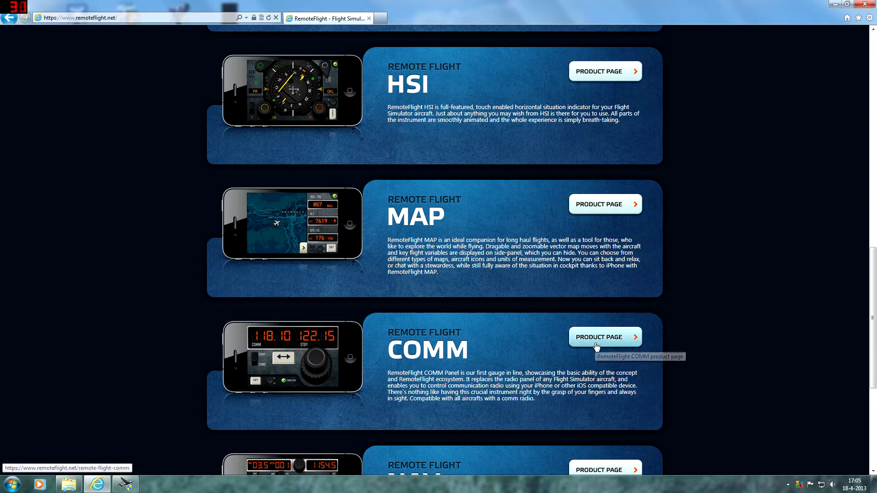
- Show the RemoteFlight COMM product page down to its reviews and server download section
click(598, 337)
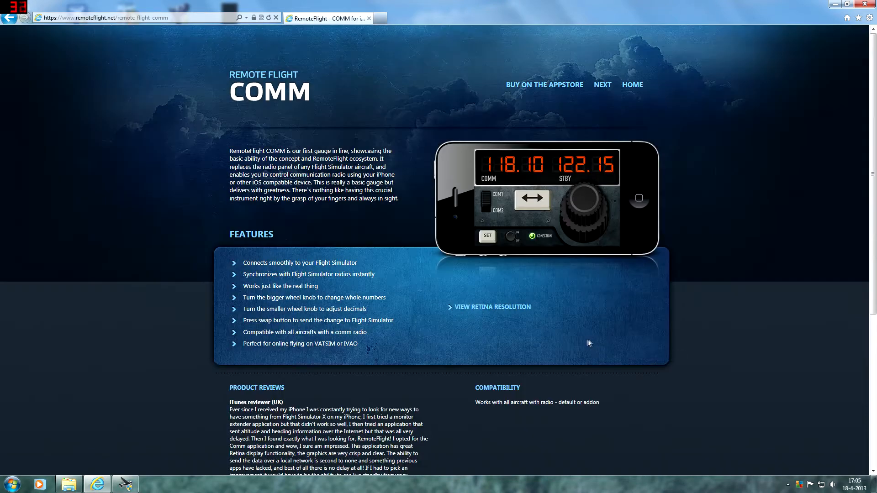
scroll(down, 3)
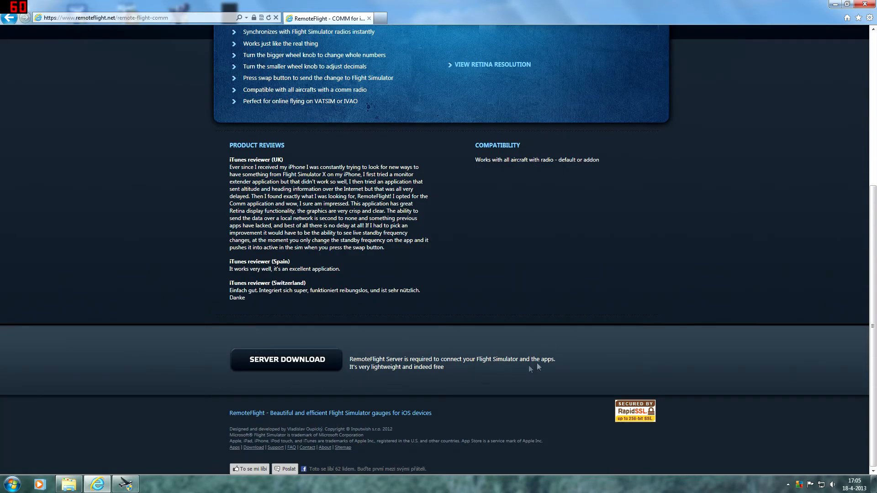
mouse_move(247, 373)
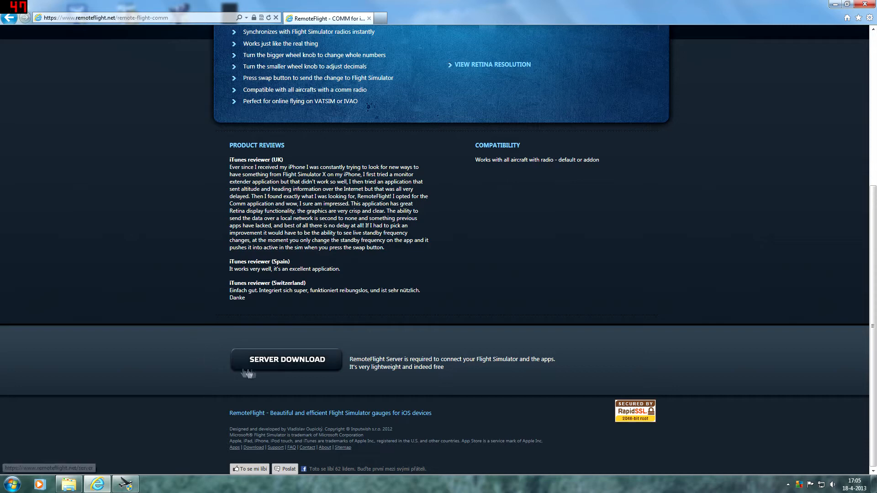
mouse_move(583, 351)
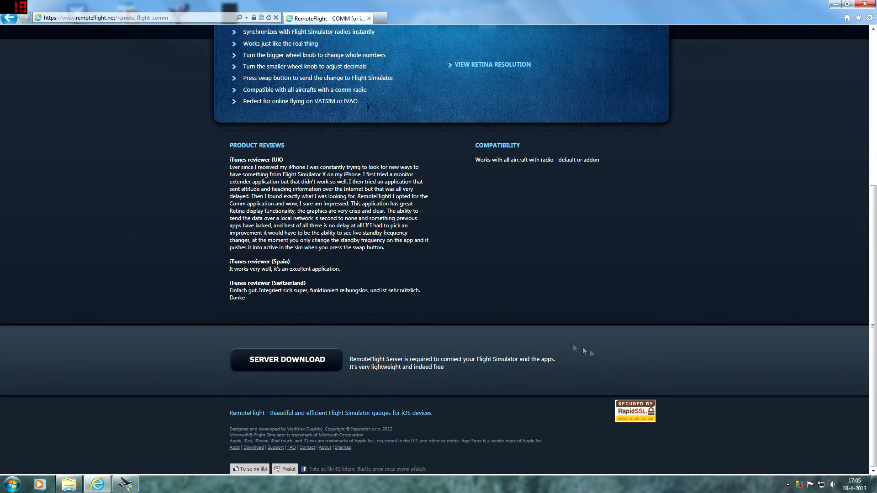
mouse_move(509, 307)
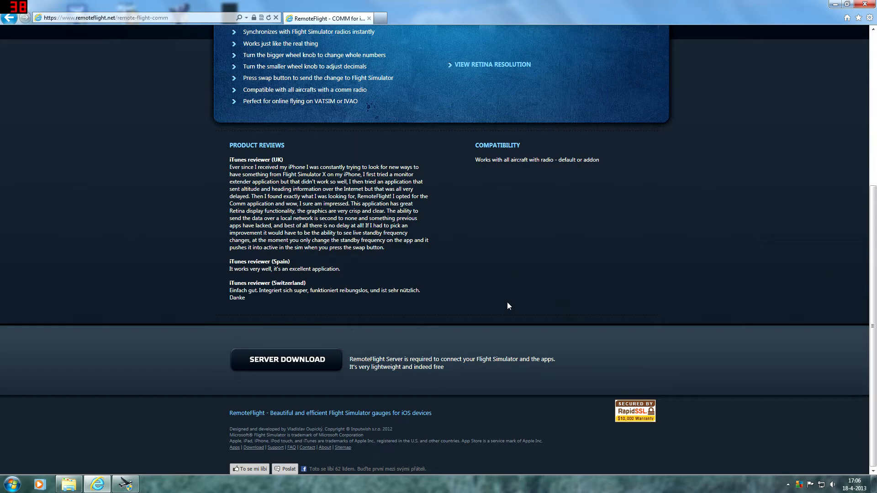
mouse_move(580, 341)
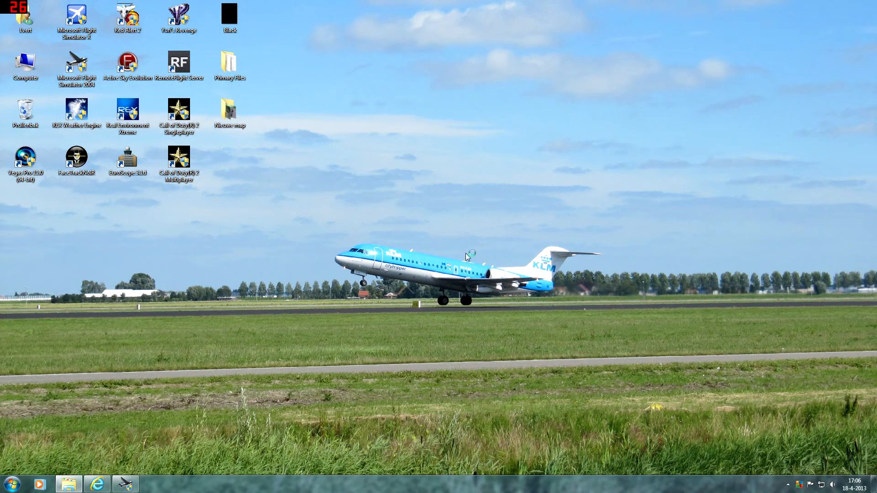
- Launch RemoteFlight Server from its desktop shortcut, showing port 4326 and IP 192.168.2.4
double_click(179, 62)
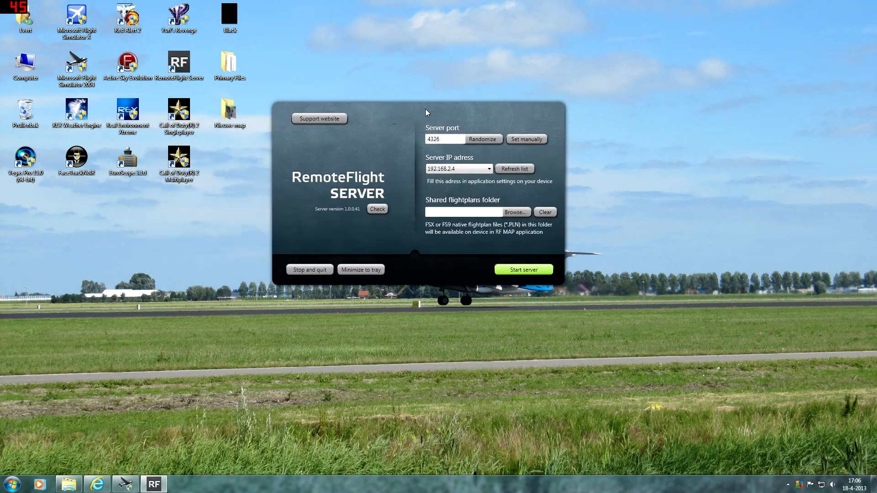
mouse_move(416, 127)
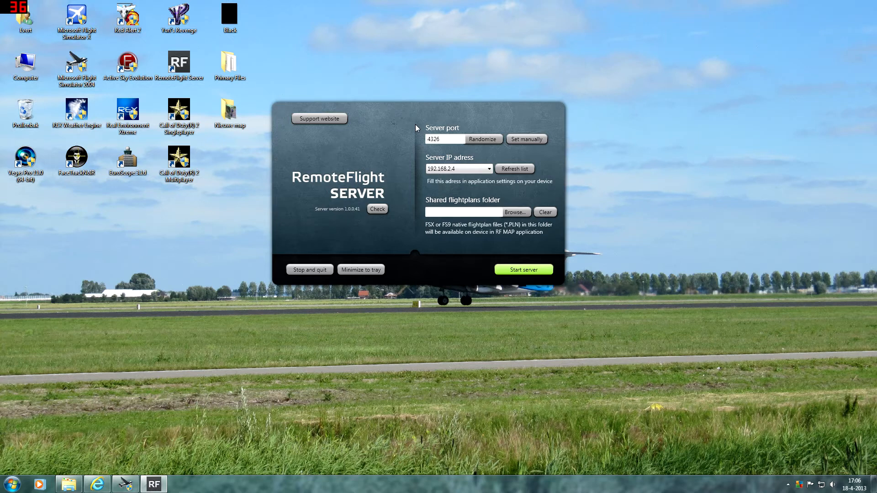
mouse_move(352, 192)
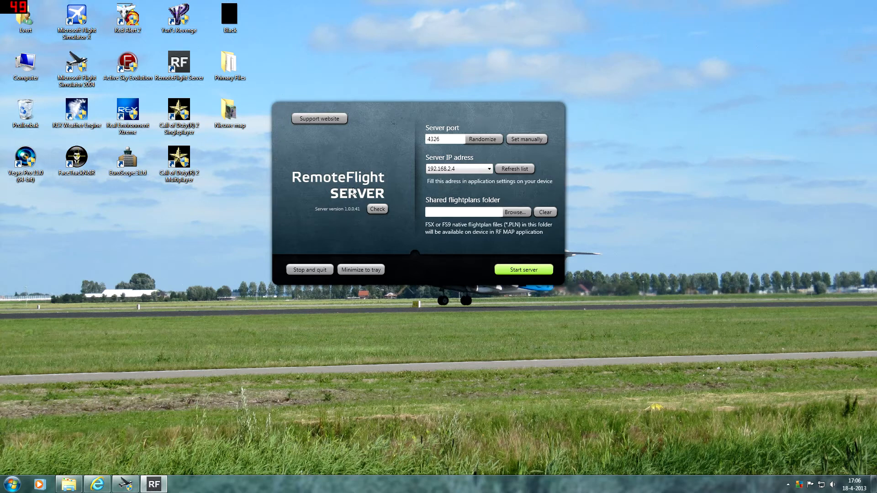
mouse_move(452, 124)
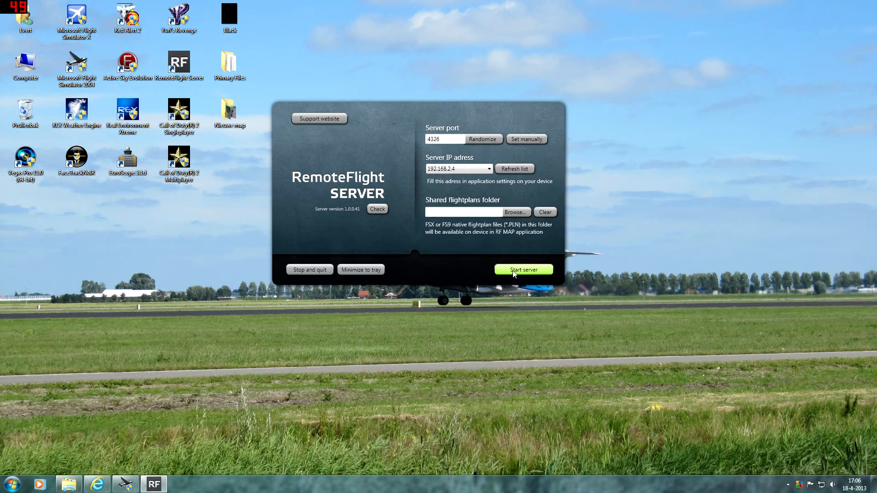
- Start the server so it reports Connected to FS
click(523, 270)
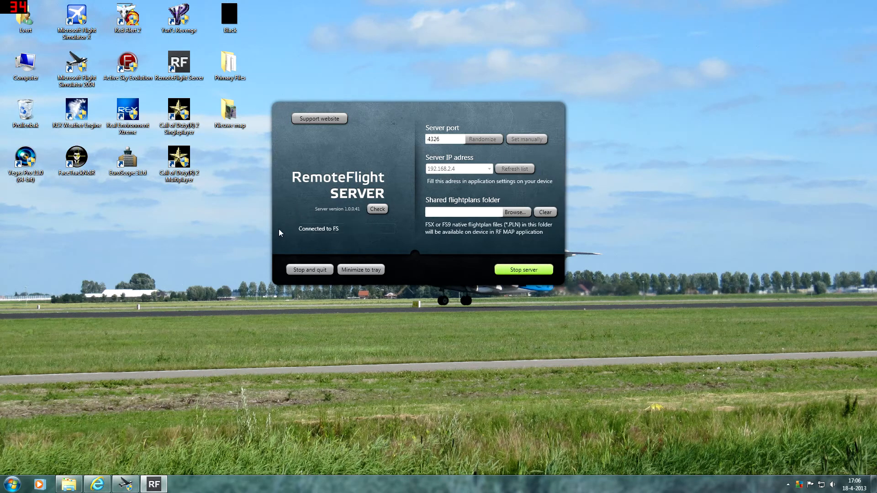
mouse_move(363, 238)
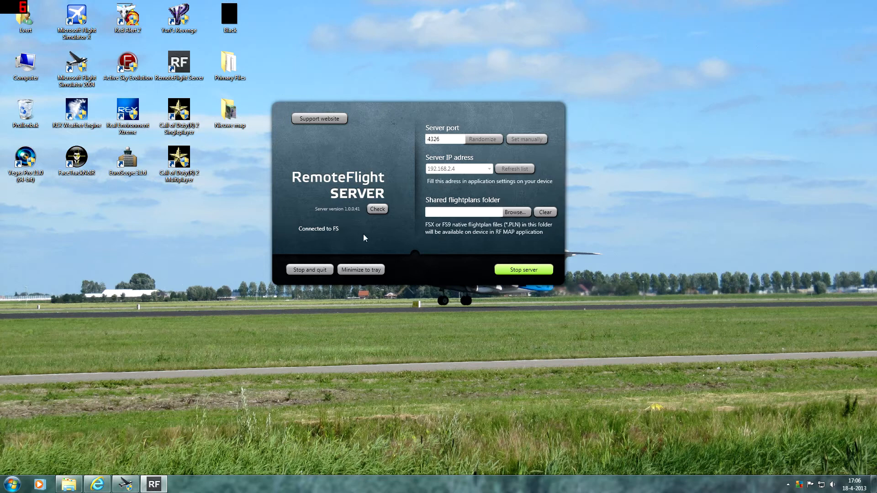
mouse_move(321, 219)
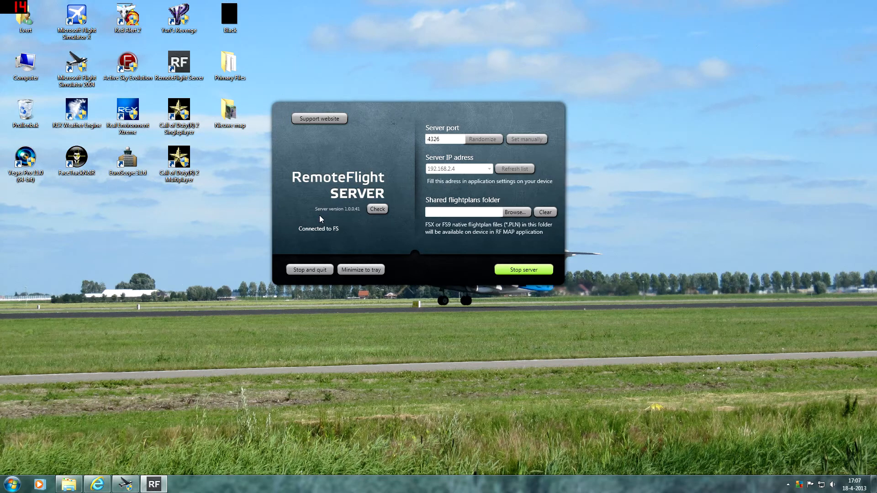
mouse_move(321, 218)
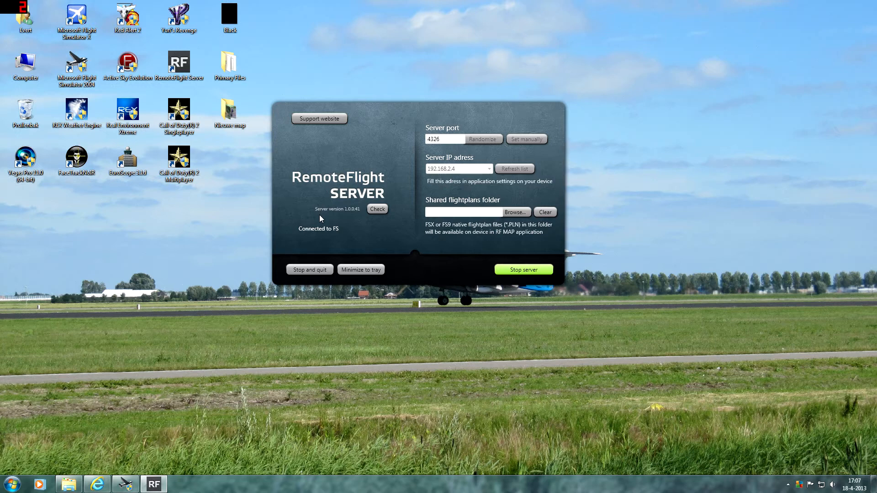
mouse_move(329, 225)
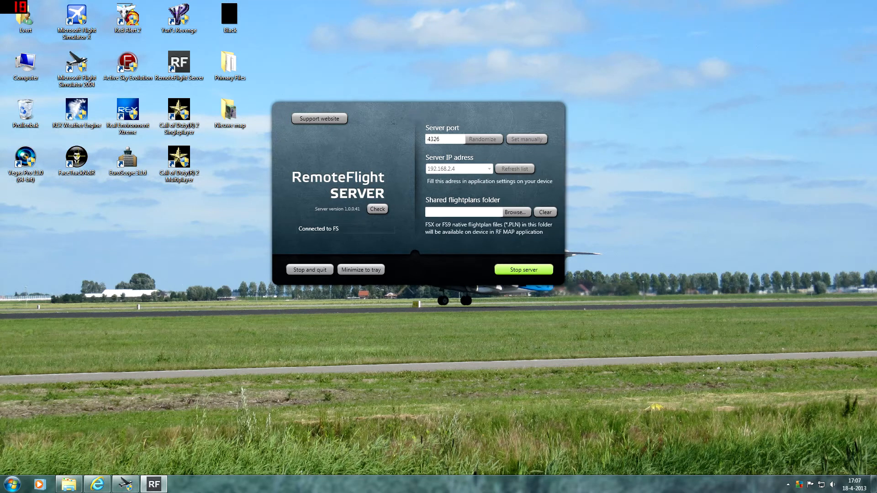
mouse_move(403, 195)
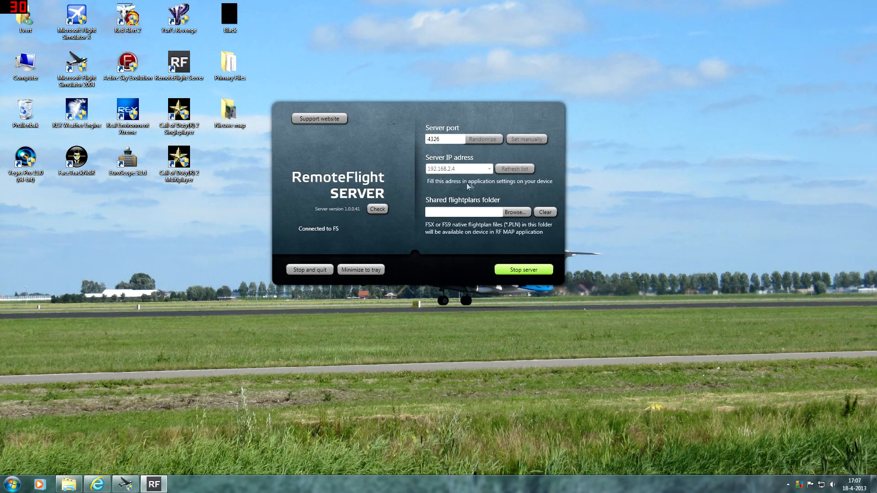
mouse_move(451, 147)
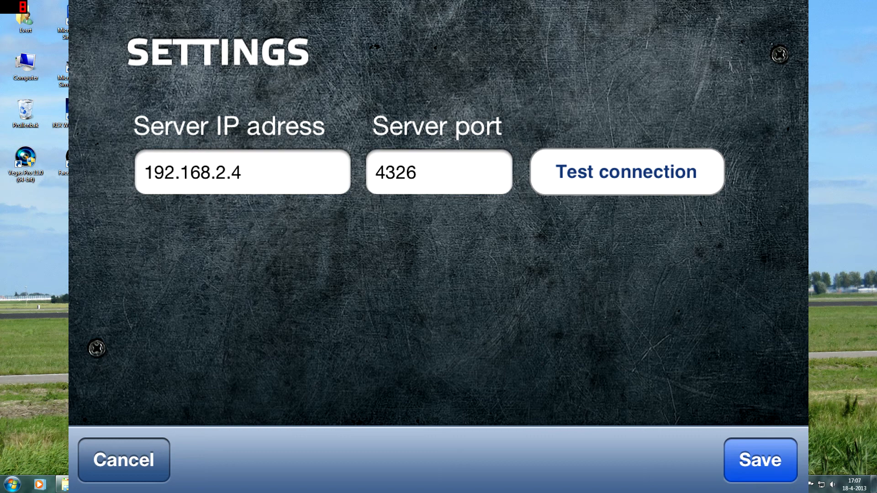
- Run the COMM app's connection test to 192.168.2.4:4326 and dismiss the SUCCESS alert
click(626, 172)
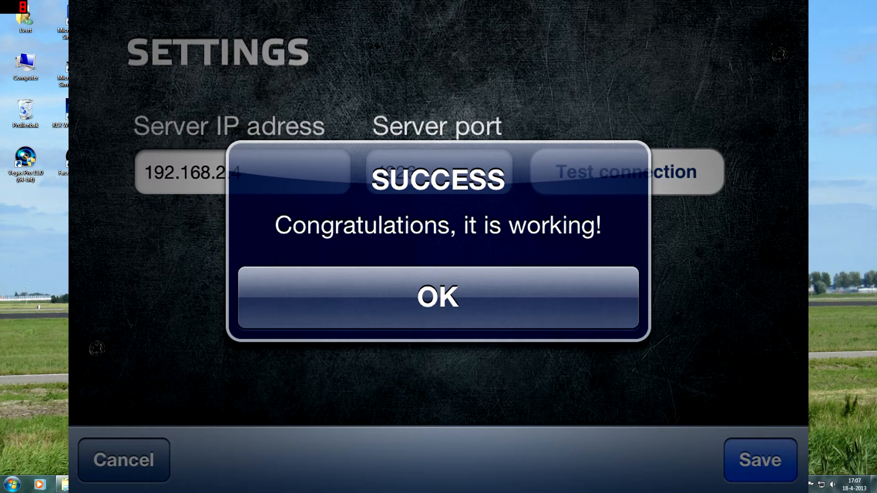
click(438, 297)
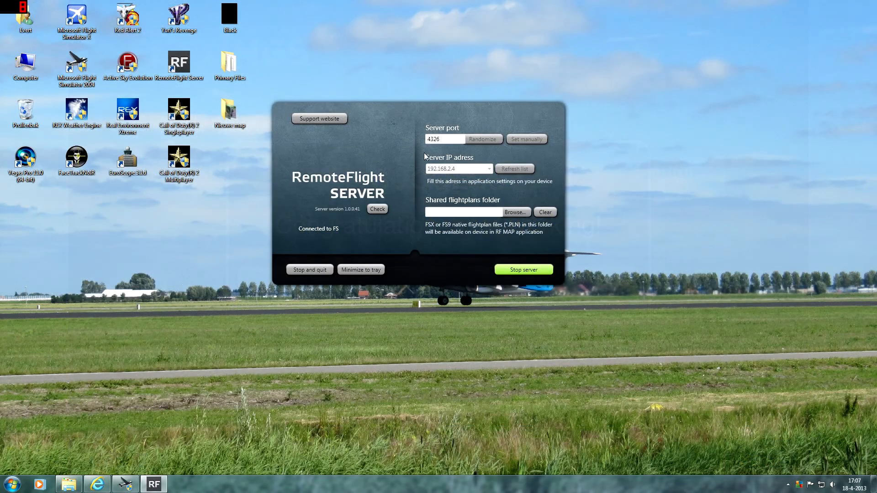